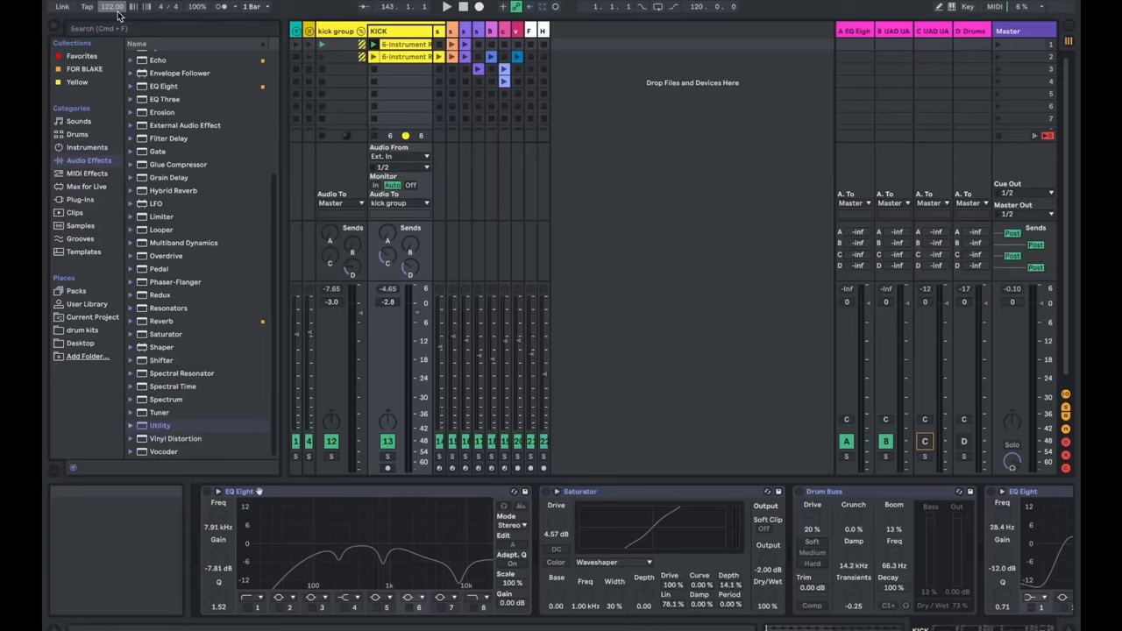
mouse_move(112, 7)
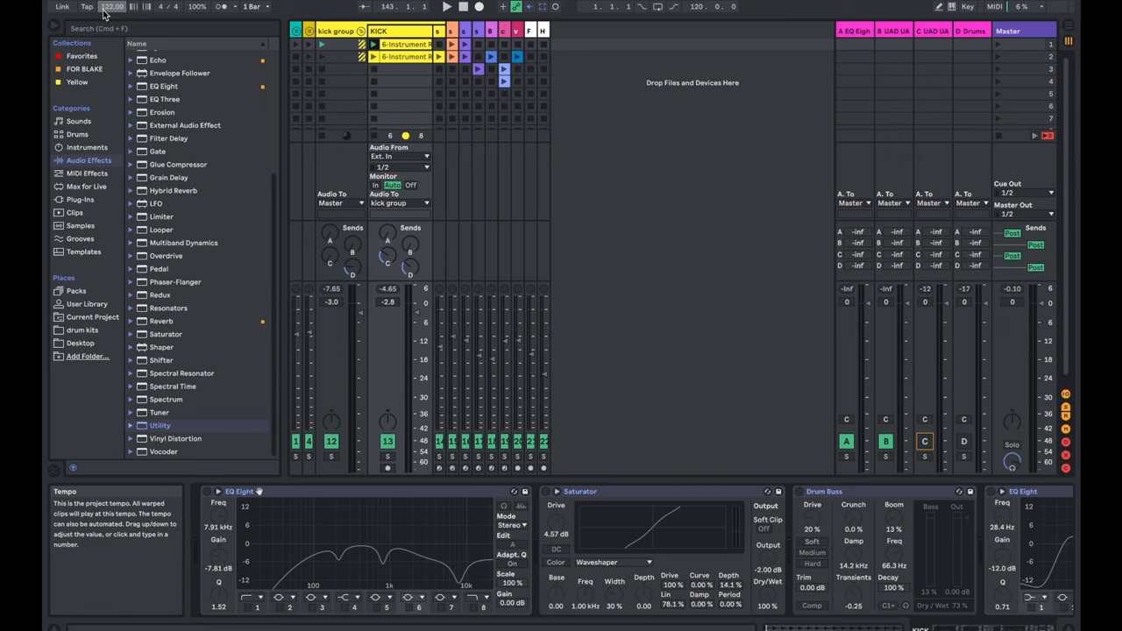
- Reveal VEC1 Loops140 035 in the drum kits folder and switch its warp mode from Texture
left_click(445, 6)
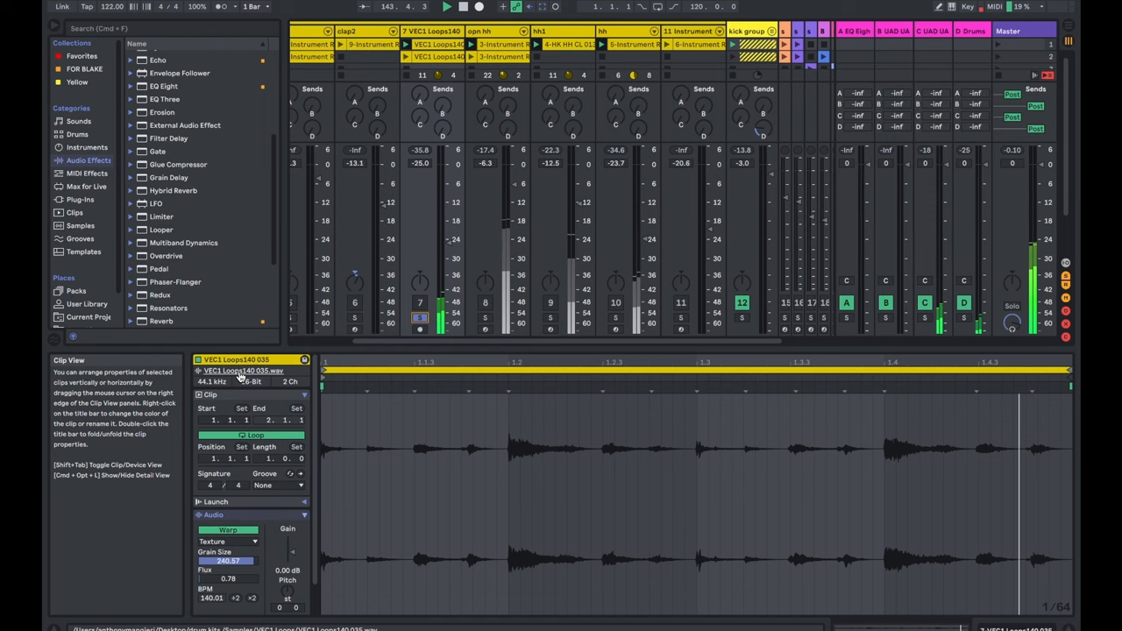
left_click(82, 320)
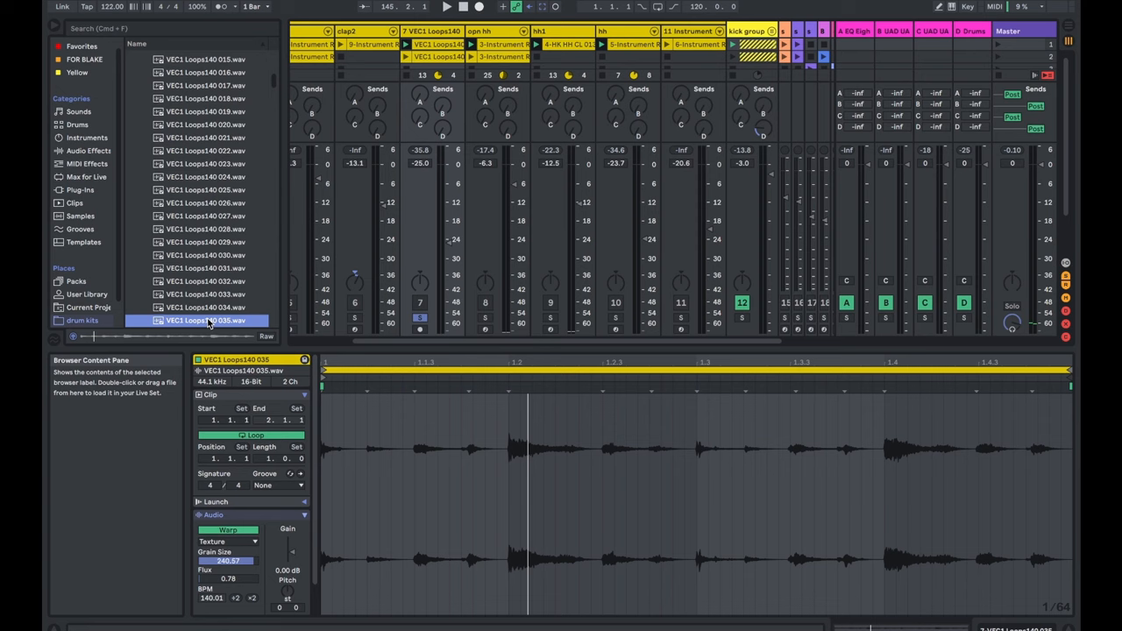
left_click(283, 452)
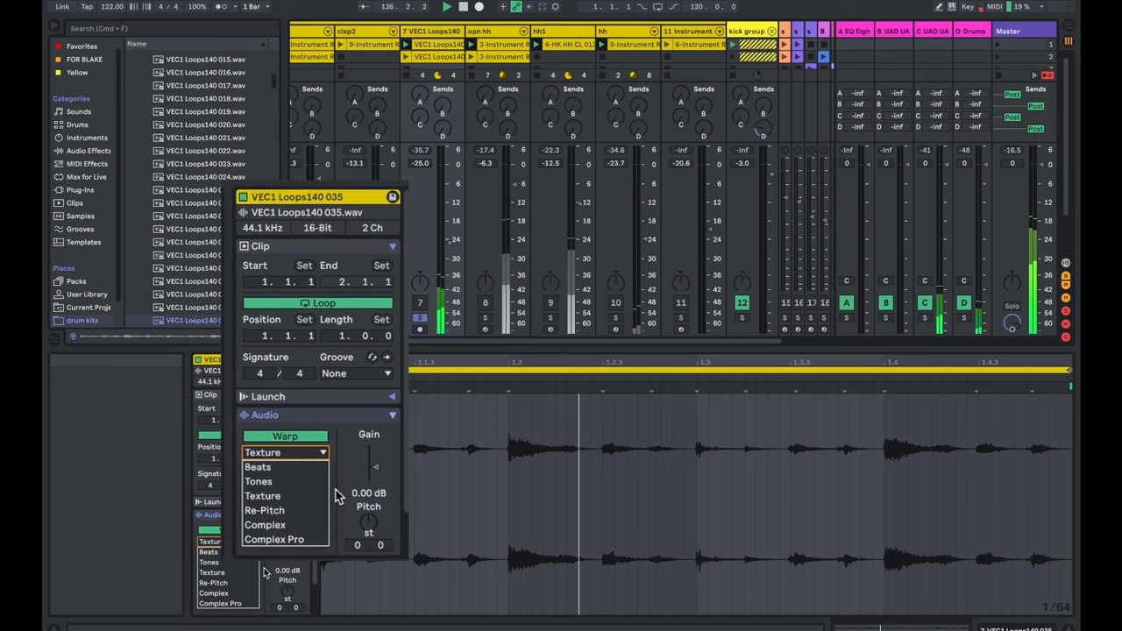
left_click(262, 495)
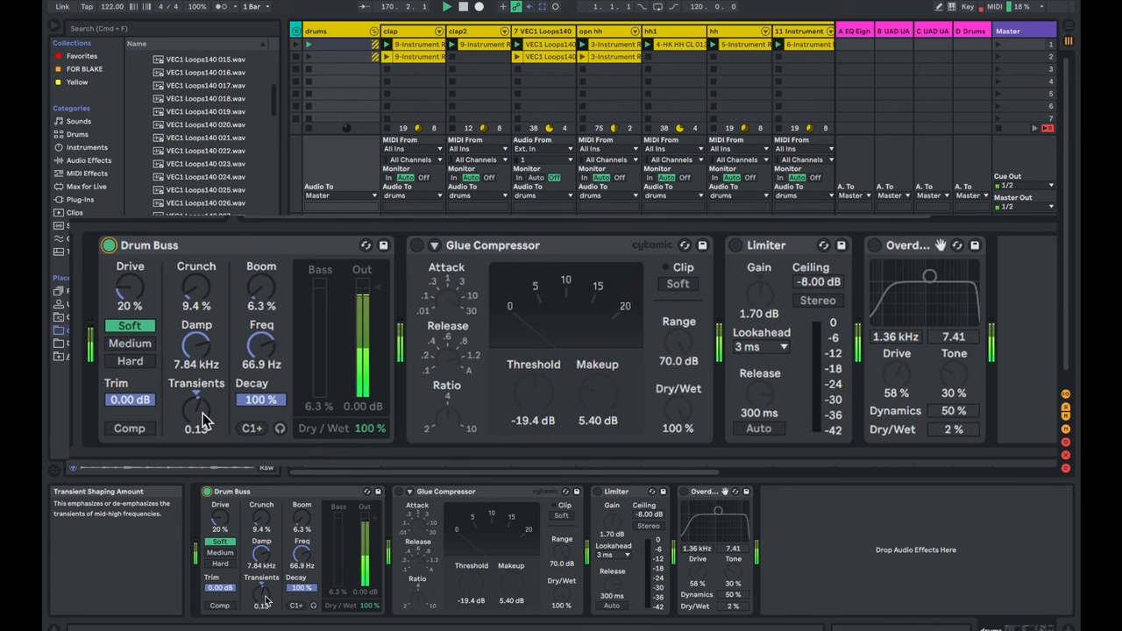
- Adjust the Drum Buss transient shaping amount on the drums group
left_click(416, 245)
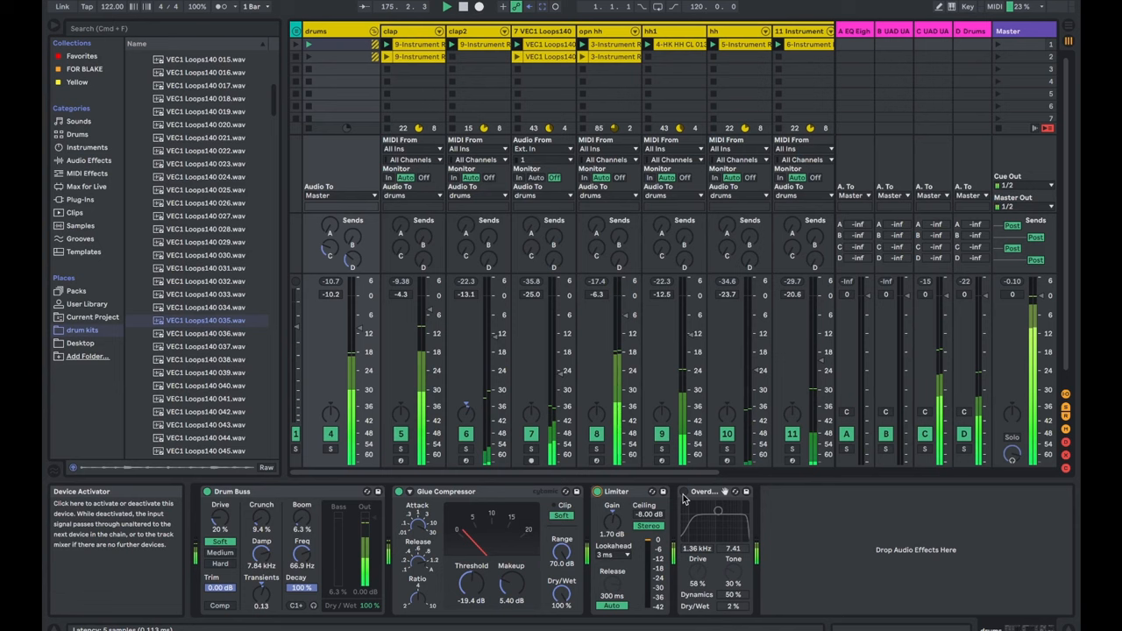
mouse_move(735, 608)
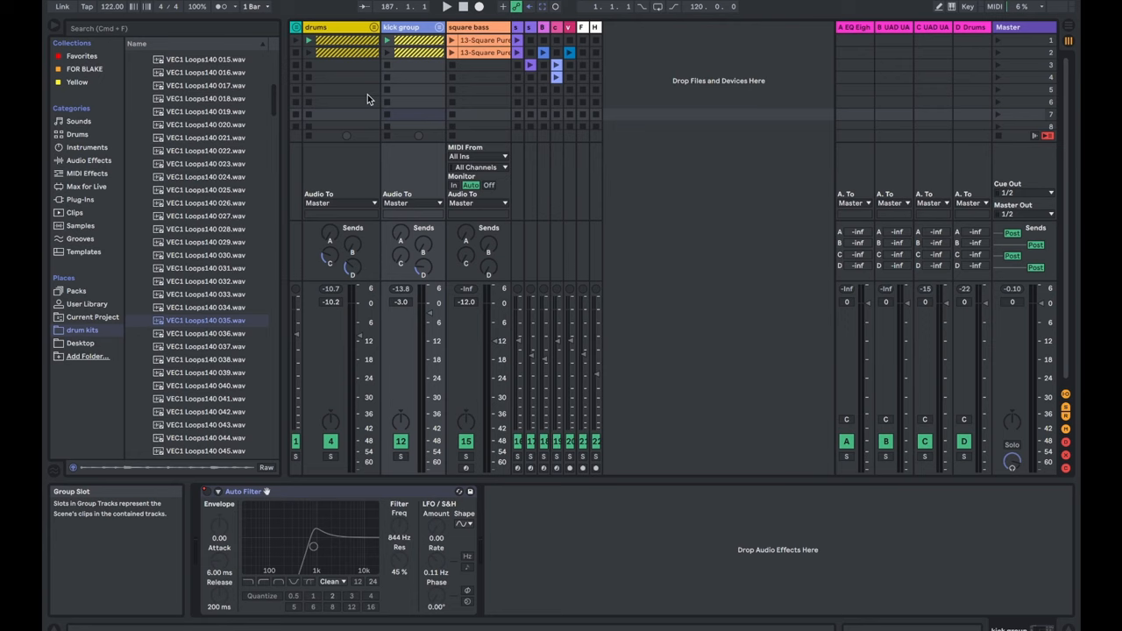
- Load the Square Pure Bass preset from Instruments > Analog > Bass onto the square bass track
left_click(87, 147)
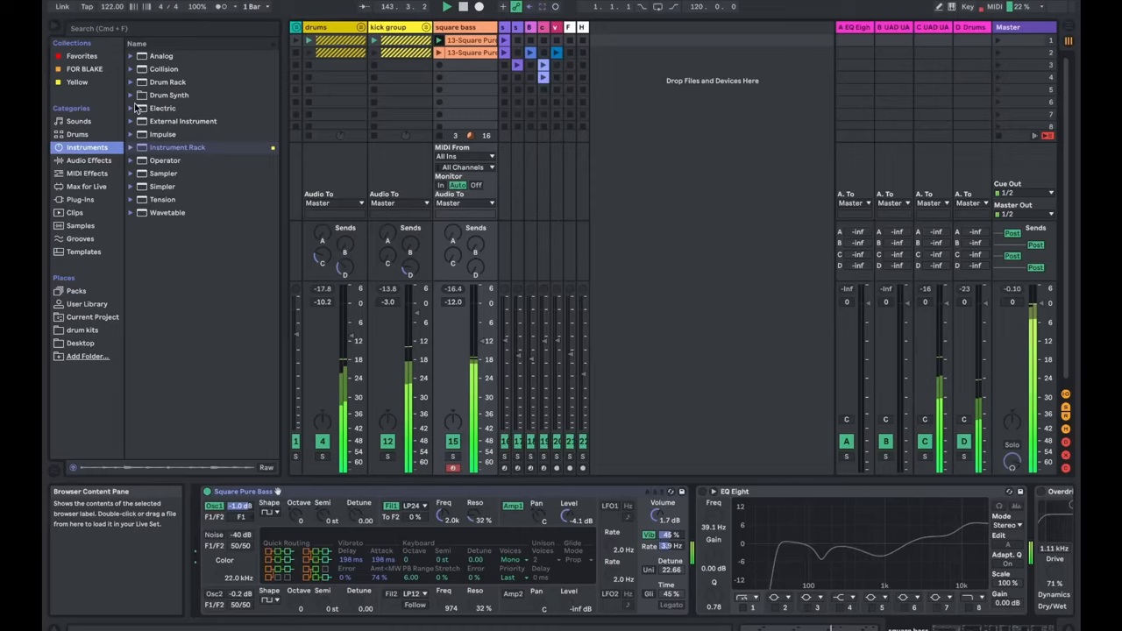
left_click(130, 147)
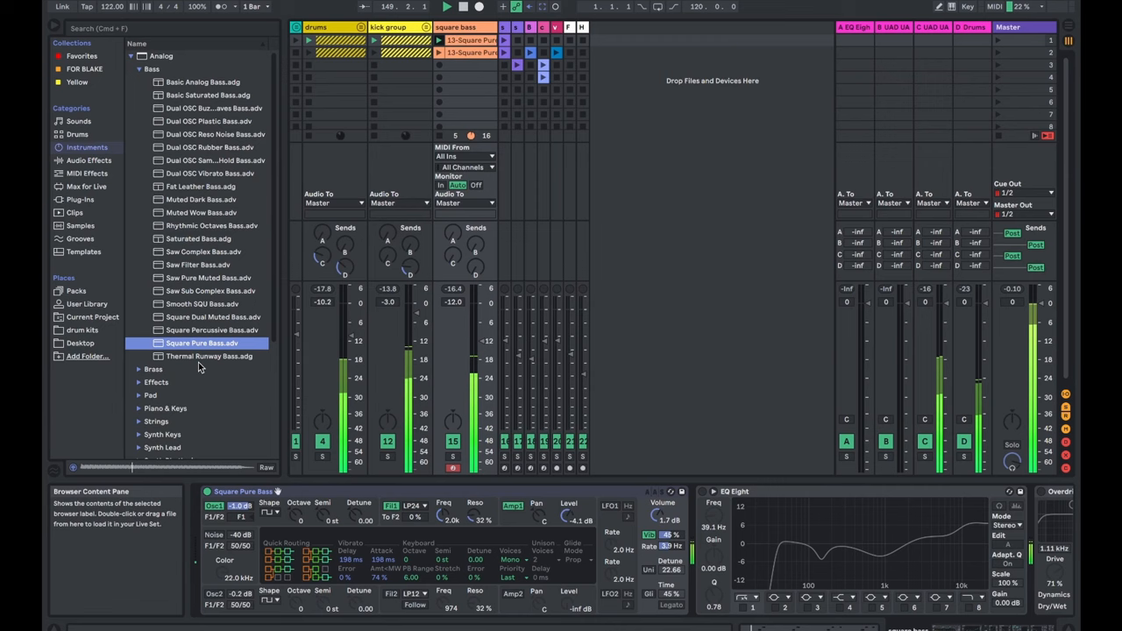
double_click(474, 40)
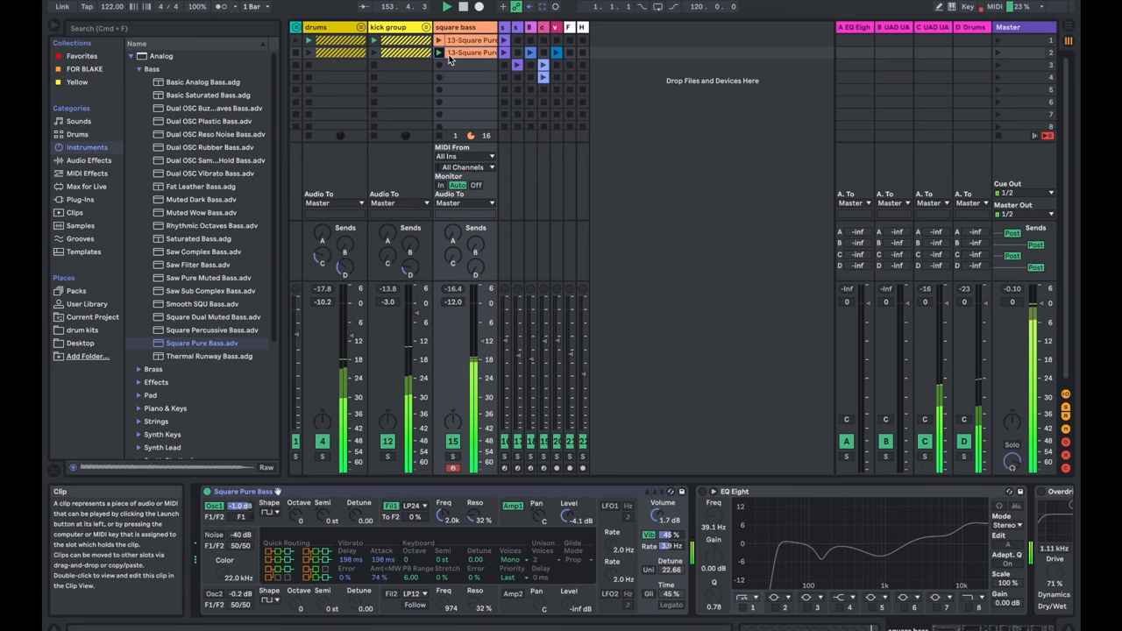
double_click(474, 52)
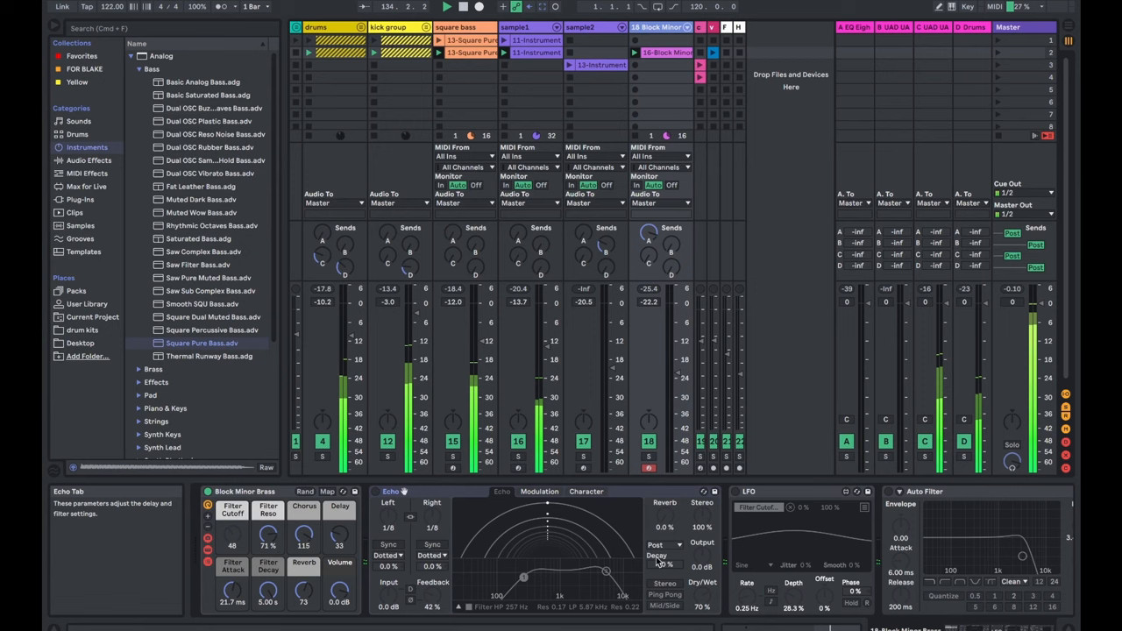
- Collapse the browser's preset folders and search for 'block minor'
left_click(245, 491)
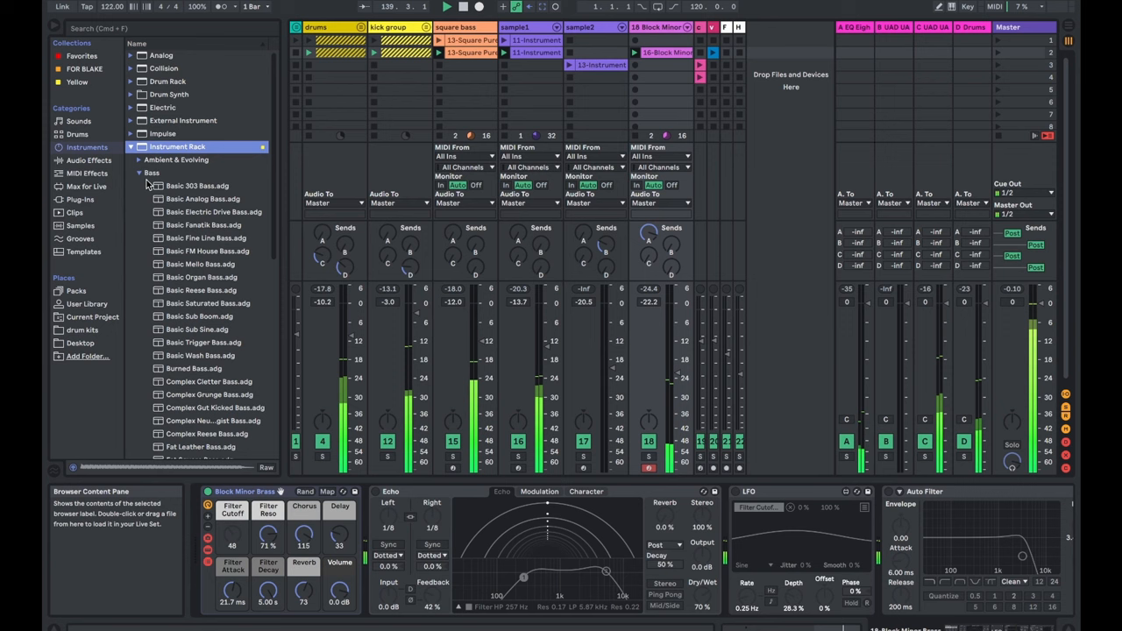
left_click(139, 173)
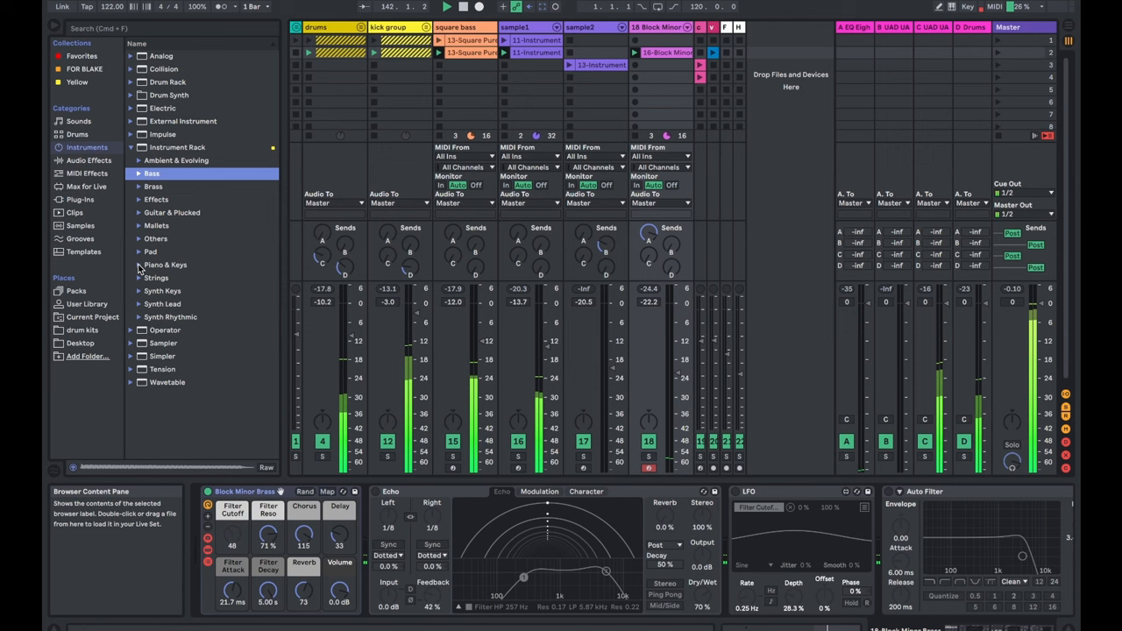
type("block minor")
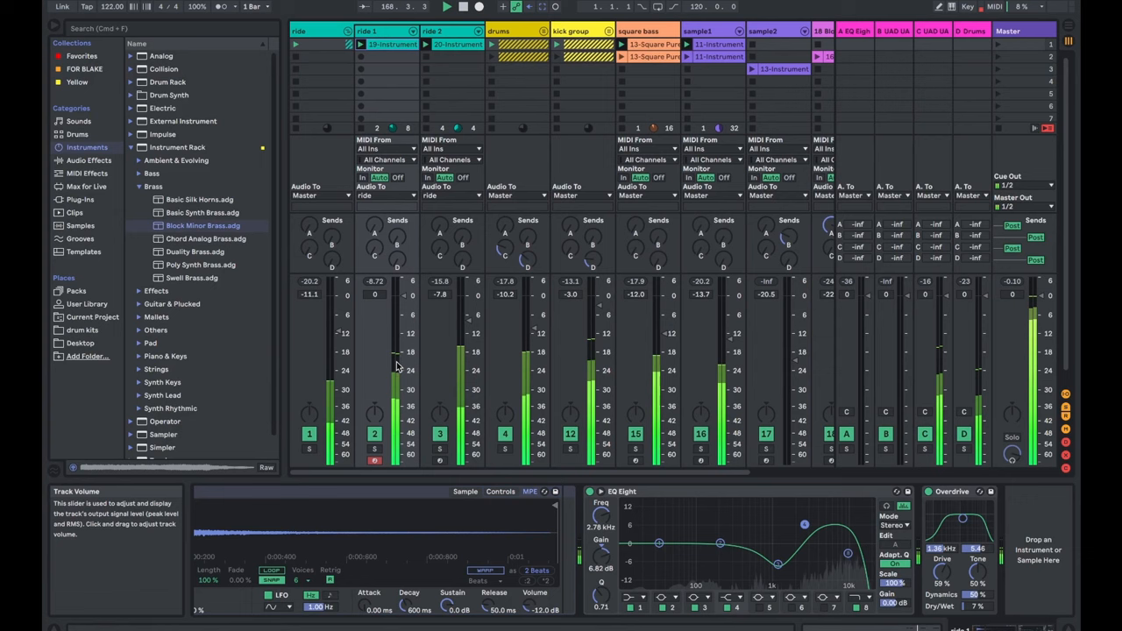
- Bring up the frozen vocal acapella clip in clip detail
left_click(321, 44)
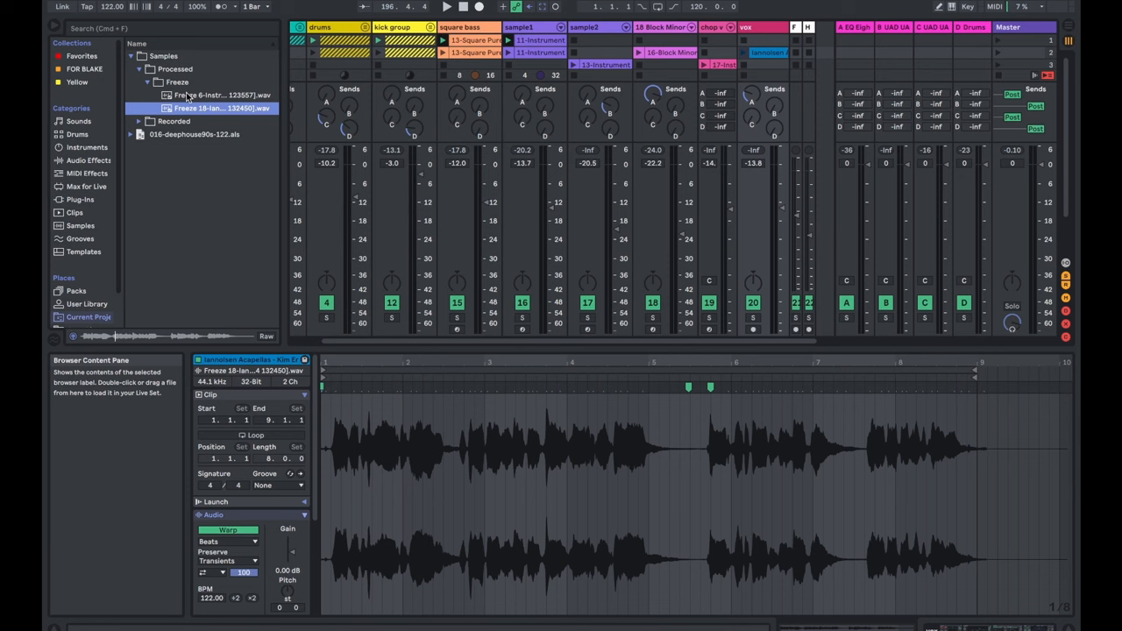
- Browse the desktop sample files to build the arrangement and reverse FX tracks
left_click(79, 307)
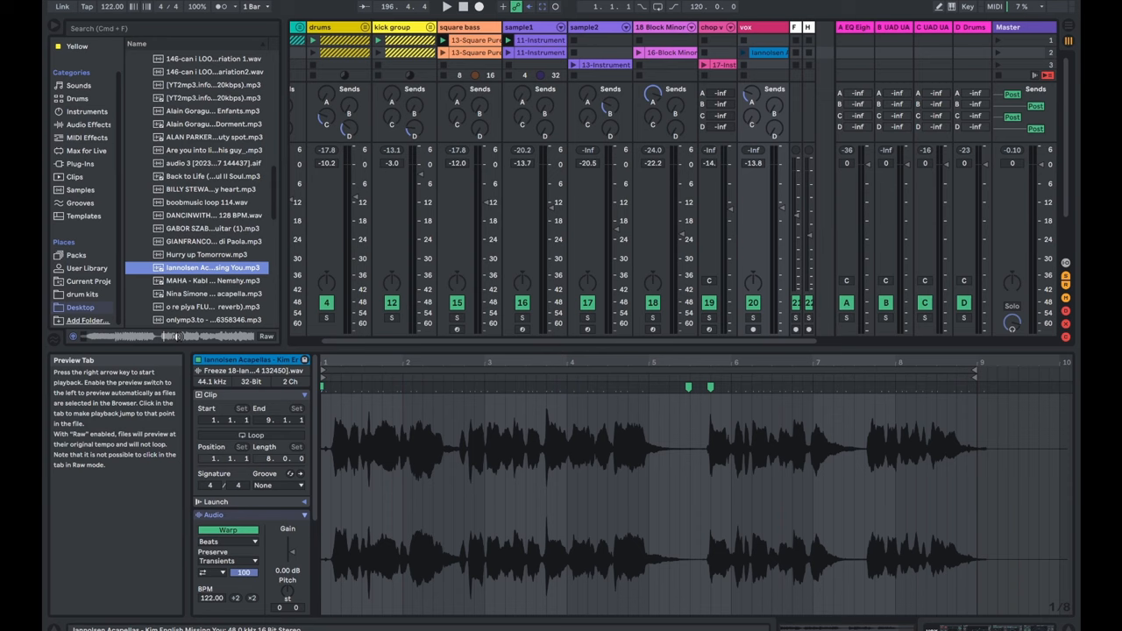
left_click(741, 61)
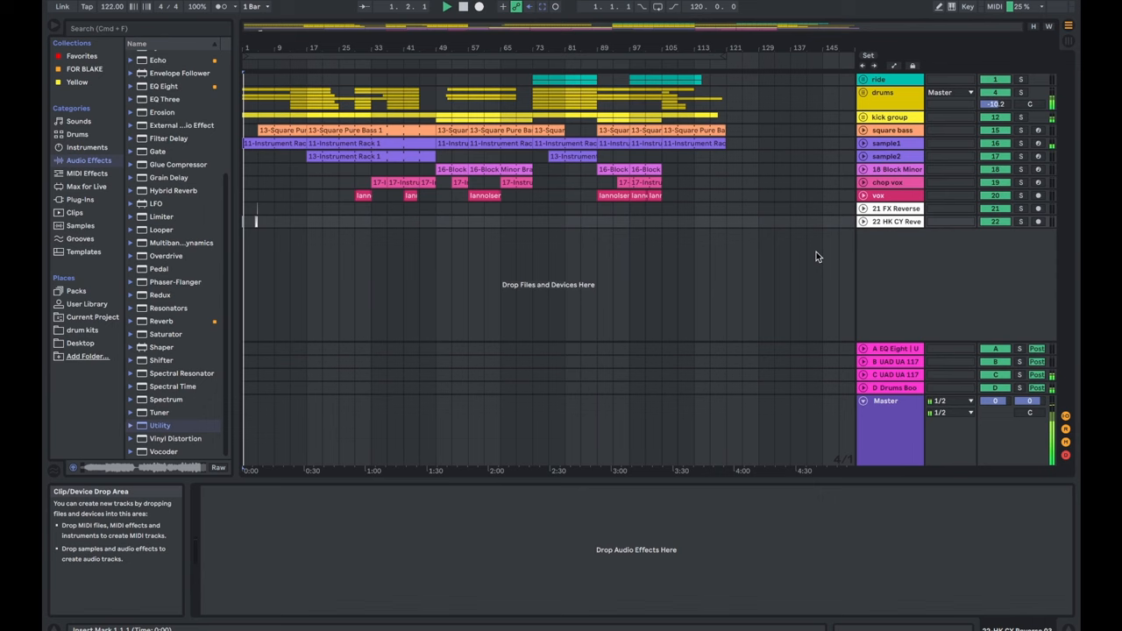
- Display the master chain of Auto Filter, UAD Pultec, UAD Teletronix and Flatline
left_click(864, 130)
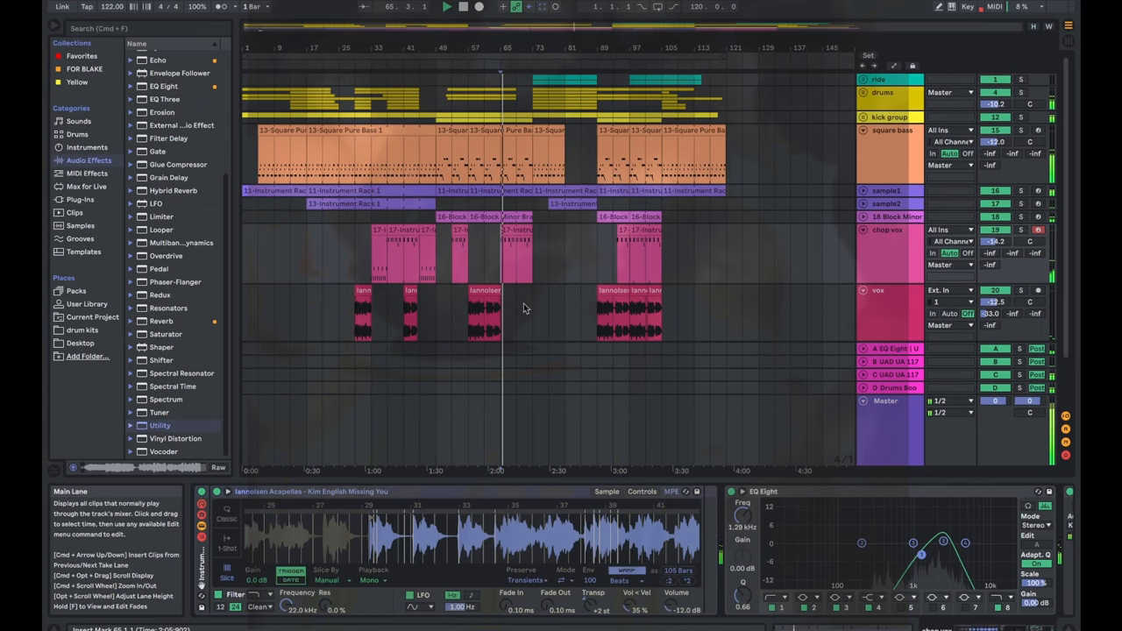
left_click(887, 412)
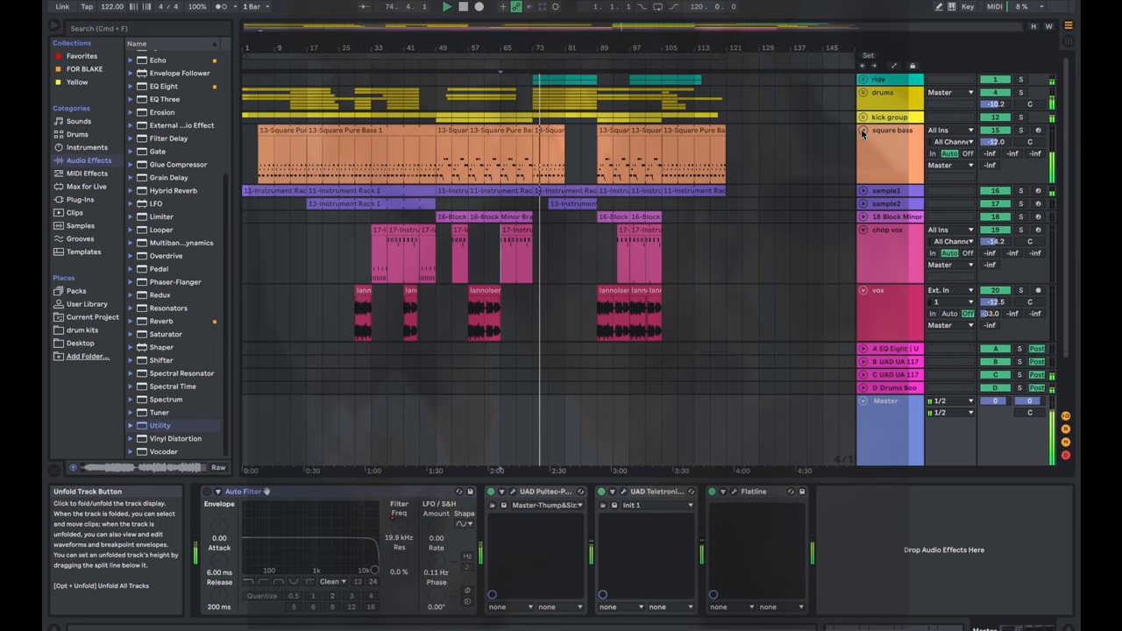
- Restart playback from the song start and toggle the master Flatline limiter
left_click(864, 79)
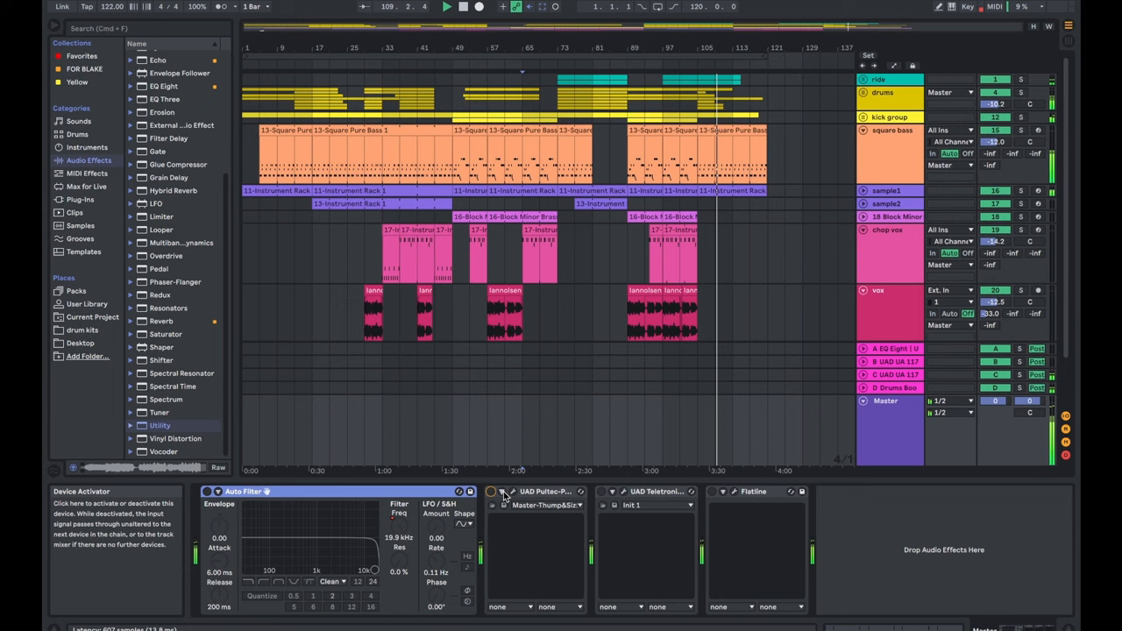
key("tab")
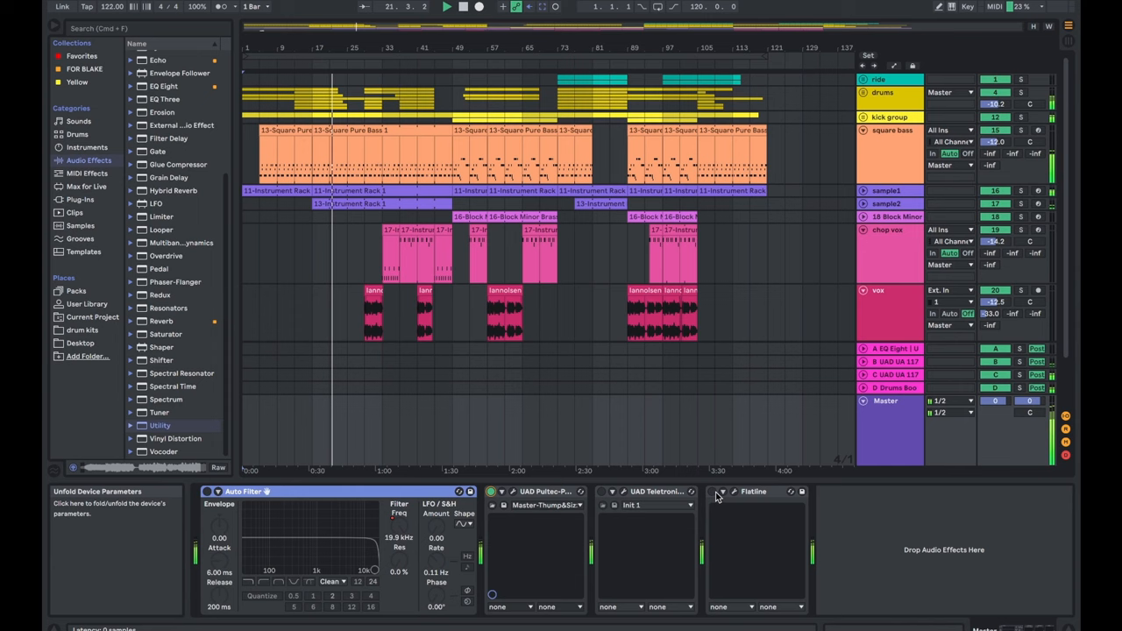
left_click(721, 492)
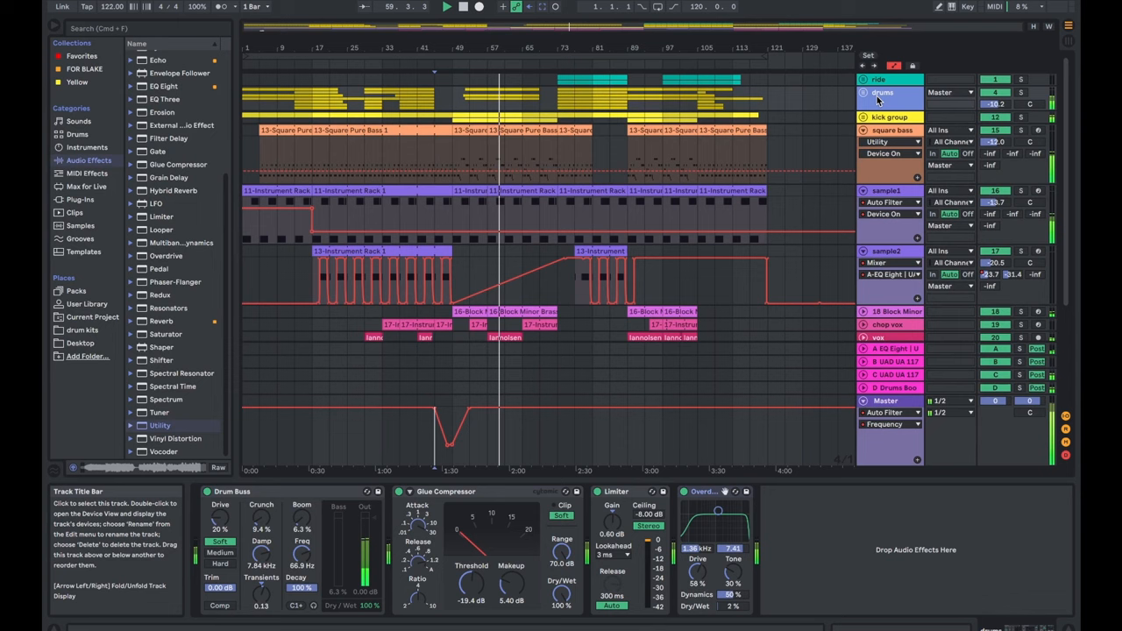
- Inspect the drums group's effect chain and the sample2 track's sampler and filter
left_click(890, 141)
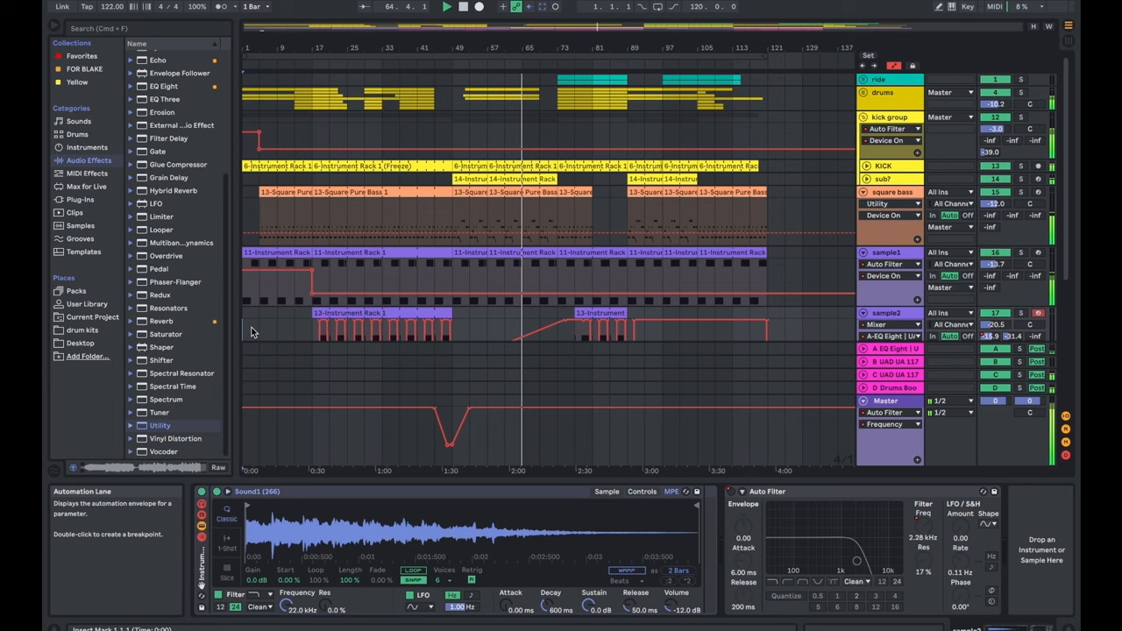
left_click(888, 117)
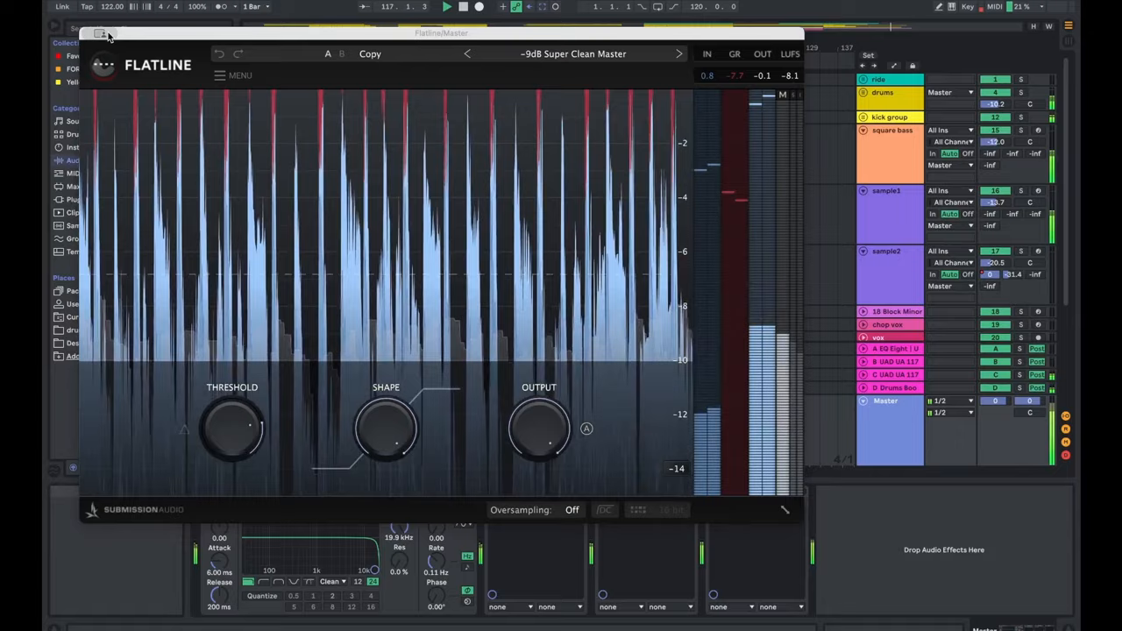
- Close the Flatline limiter plug-in window
left_click(100, 33)
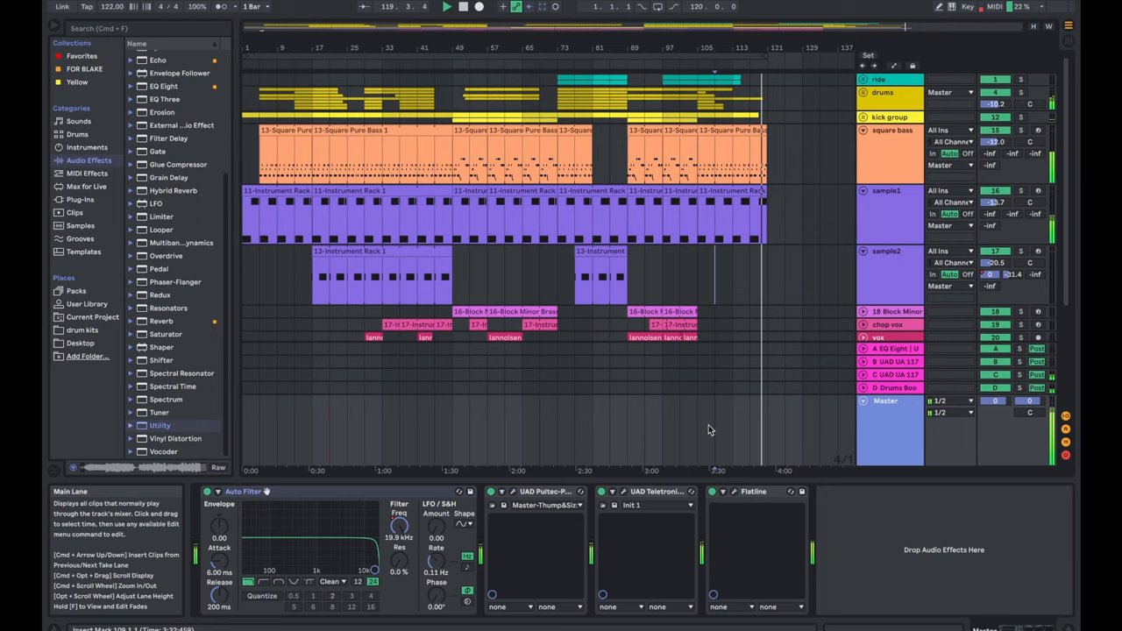